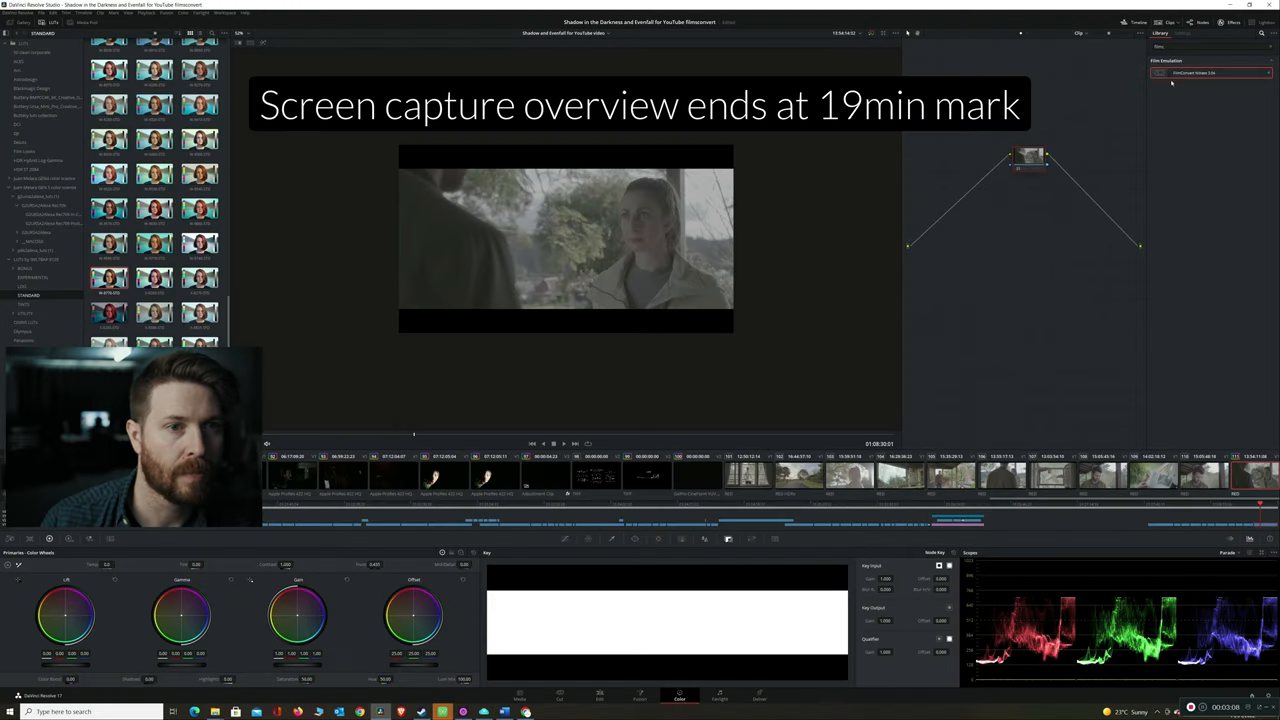
Apply FilmConvert Nitrate to the grade node and show its Settings panel
{"action": "left_click", "coordinate": [1182, 32]}
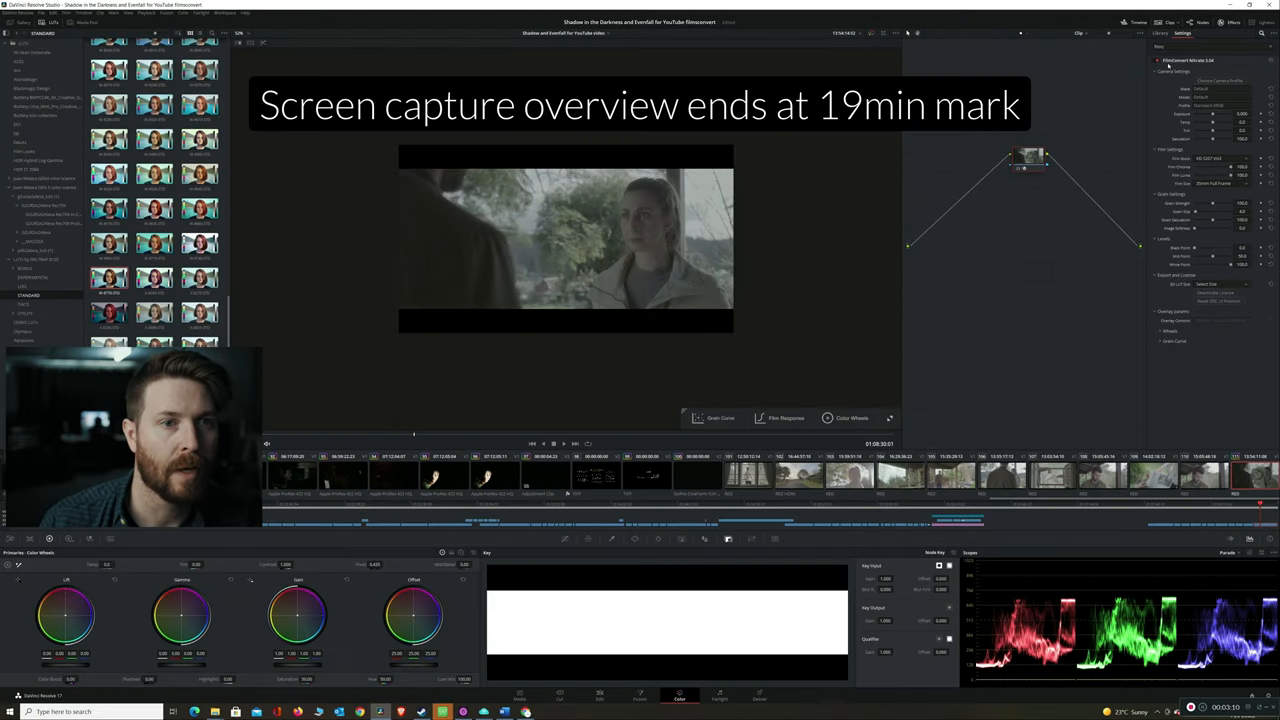
{"action": "left_click", "coordinate": [1160, 32]}
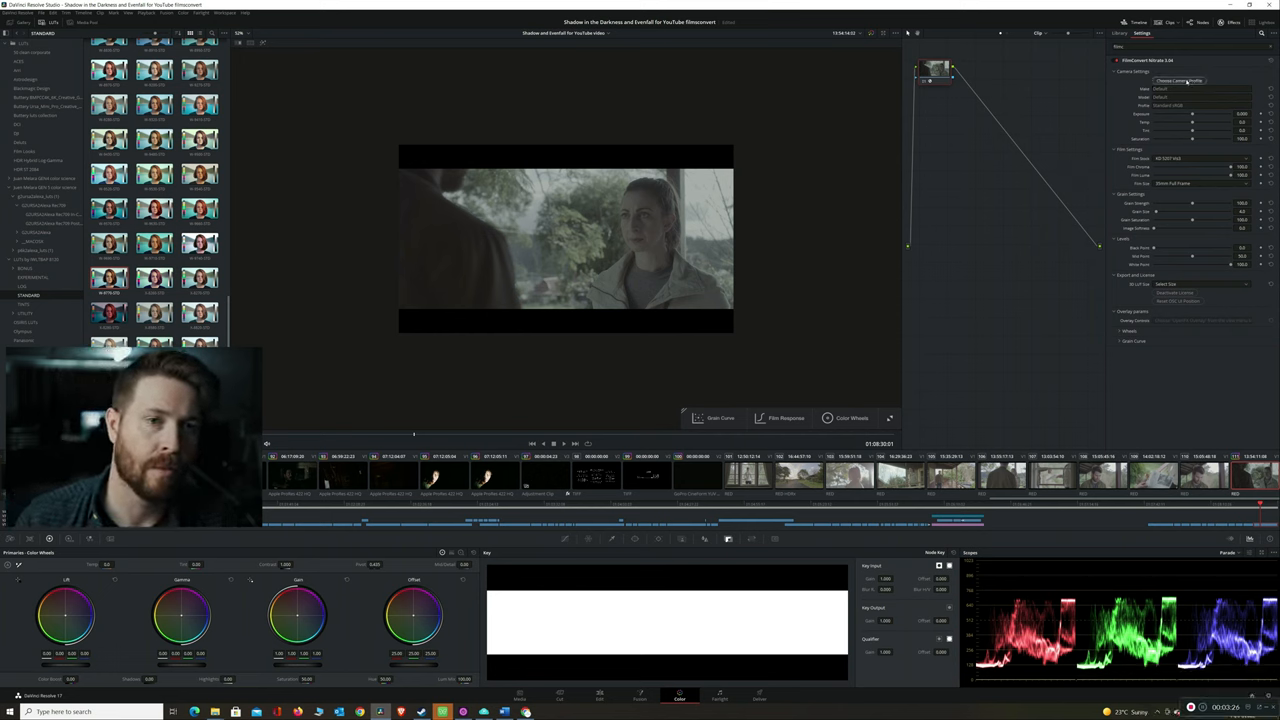
Choose the matching camera profile in FilmConvert's Camera dropdown
{"action": "left_click", "coordinate": [1180, 80]}
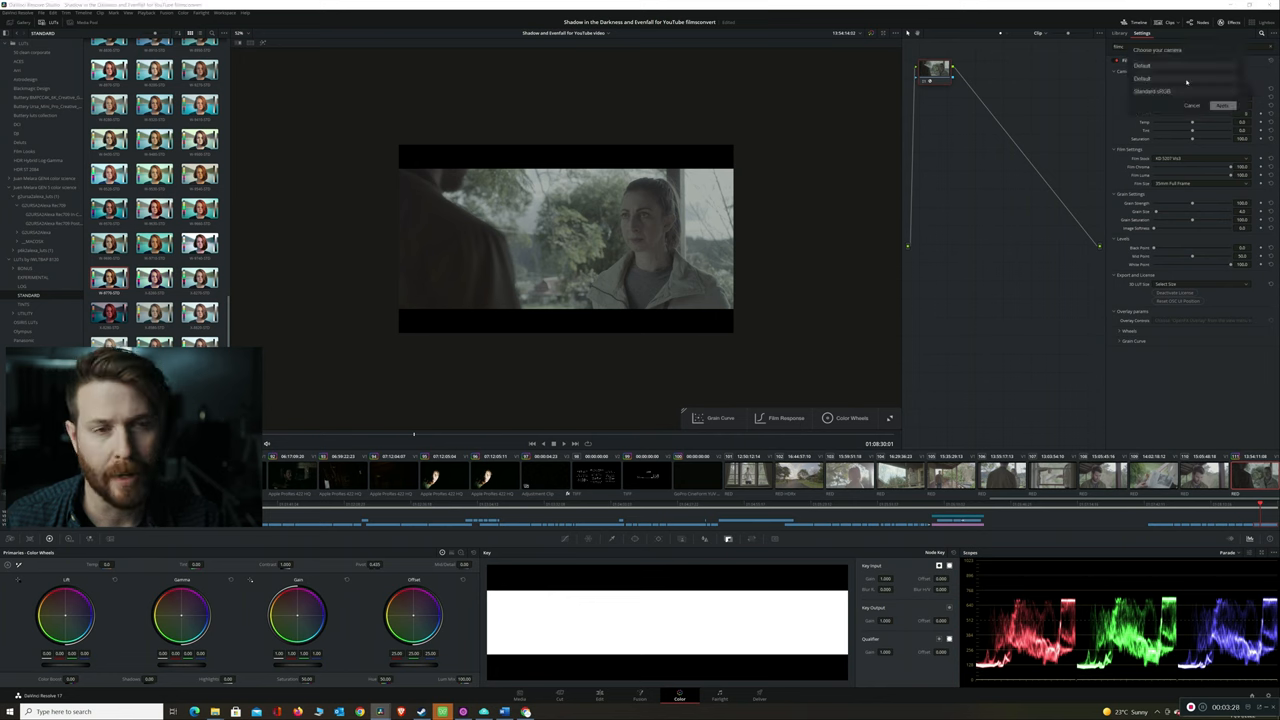
{"action": "left_click", "coordinate": [1184, 64]}
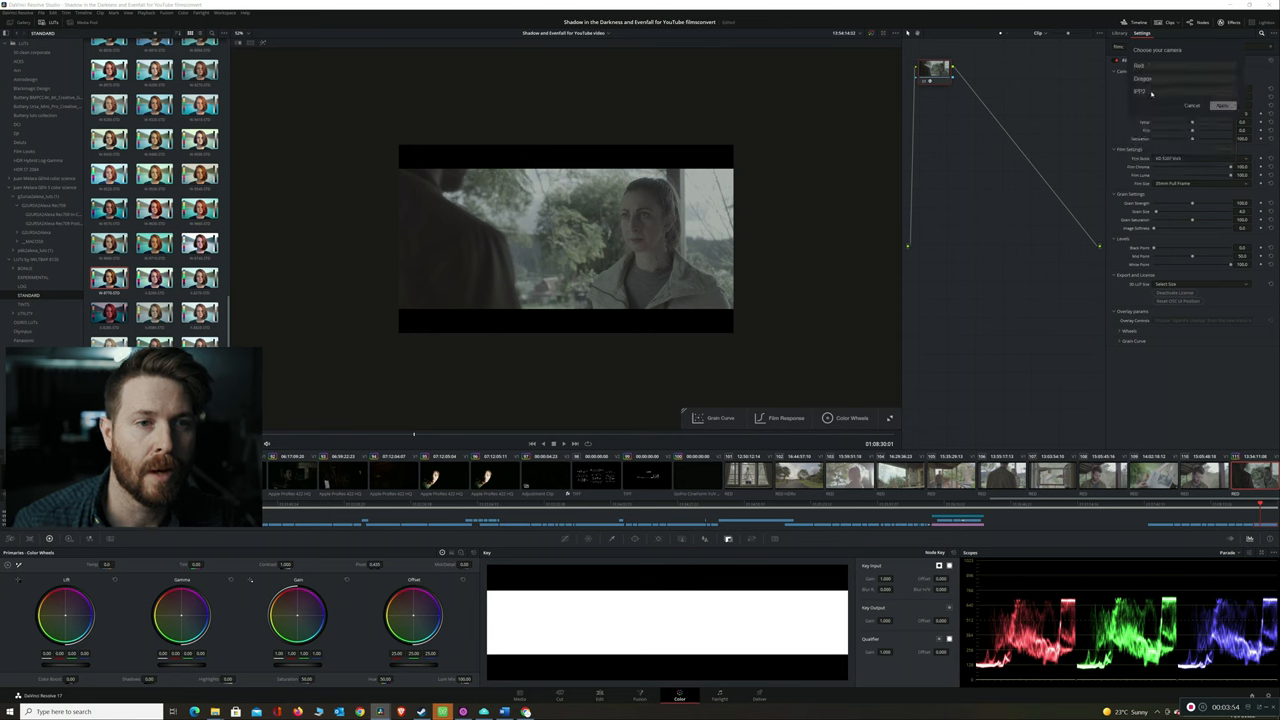
{"action": "left_click", "coordinate": [1144, 78]}
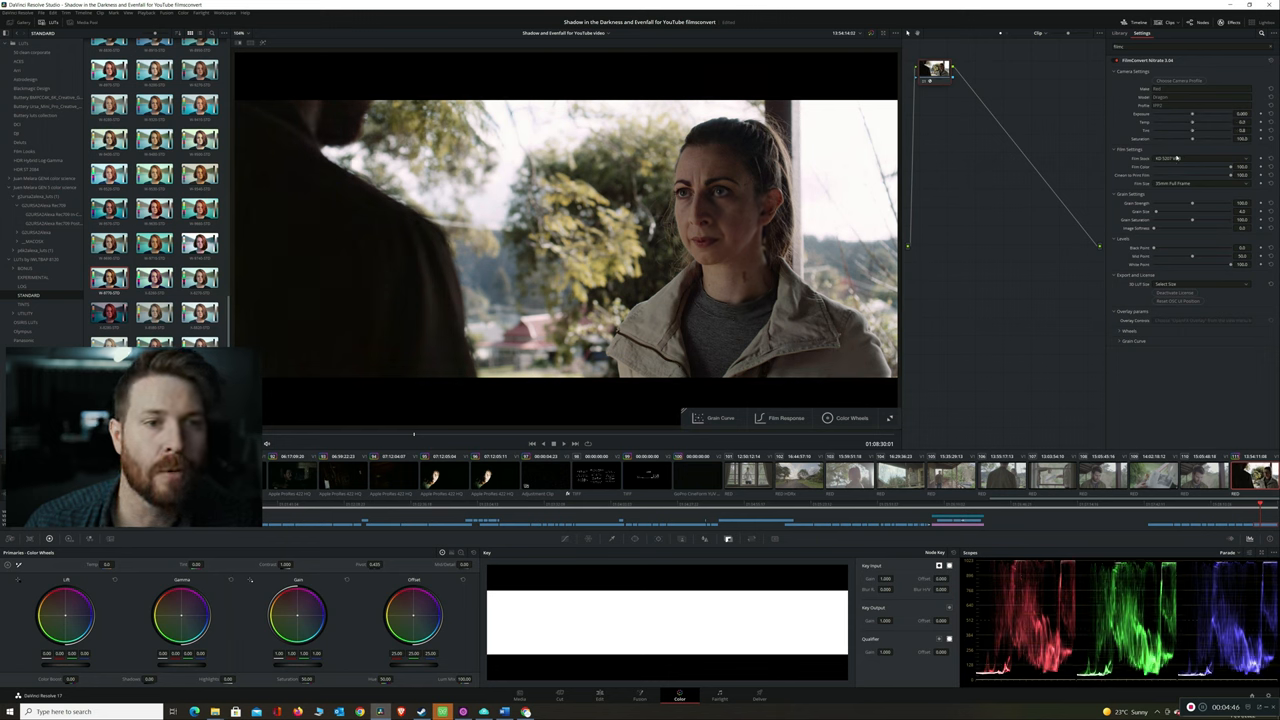
{"action": "left_click", "coordinate": [1200, 158]}
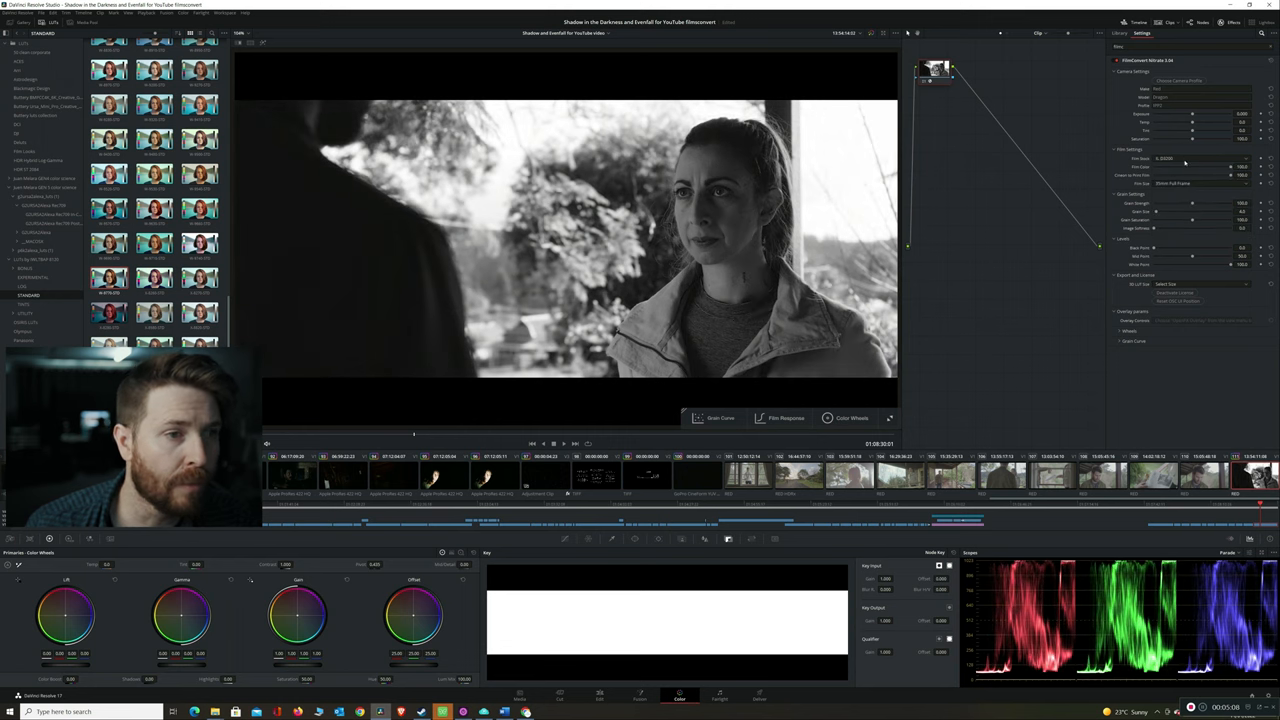
{"action": "left_click", "coordinate": [1180, 158]}
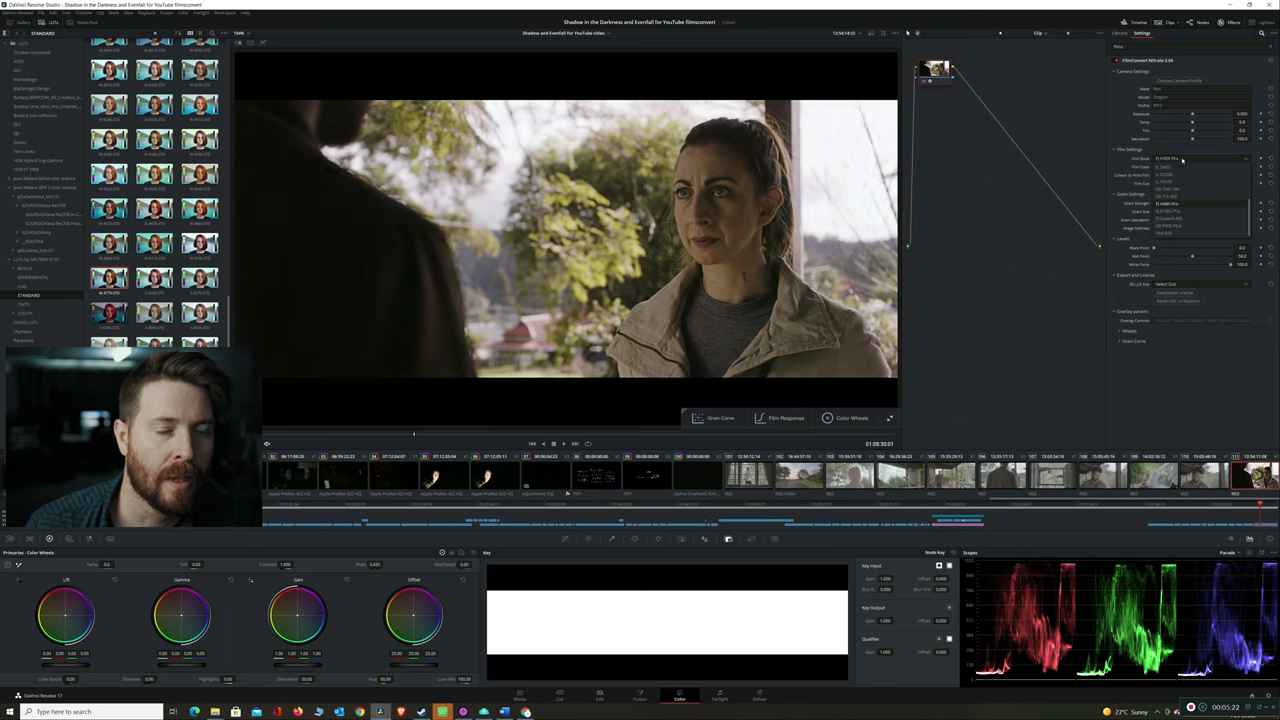
Tweak the clip's tonal curve, then add FilmConvert Nitrate to a second node
{"action": "left_click", "coordinate": [1200, 160]}
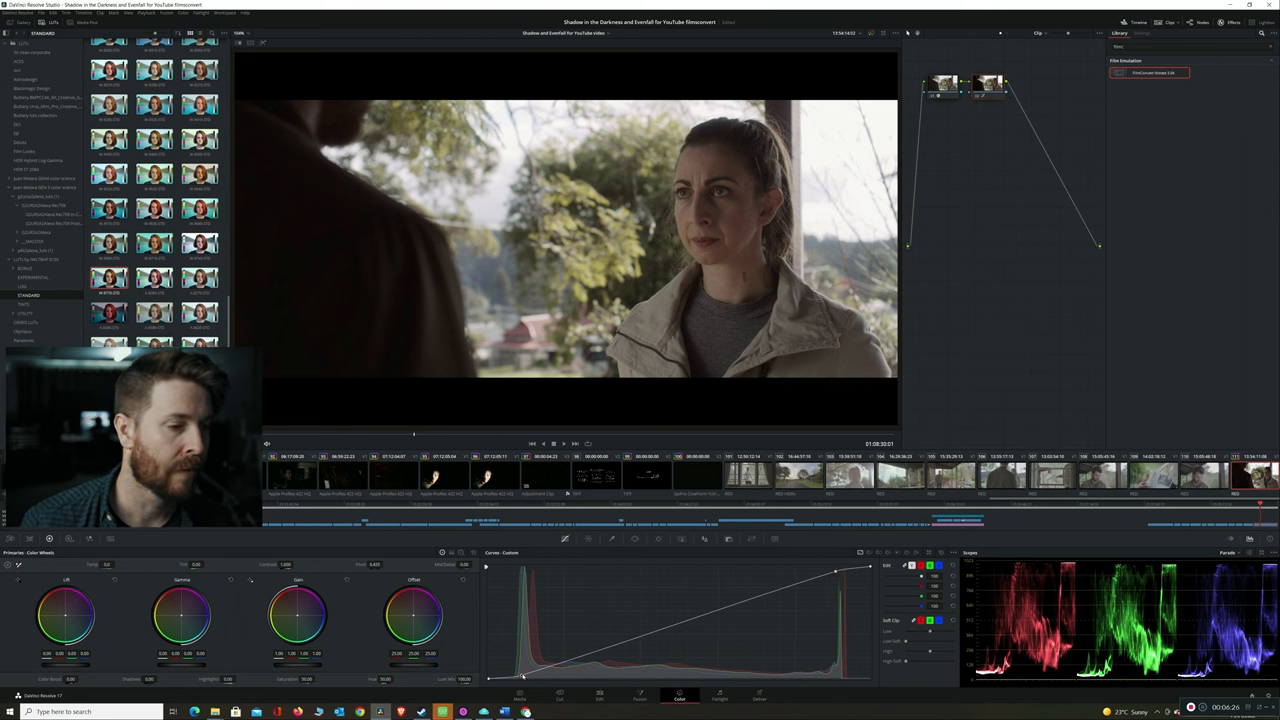
{"action": "left_click_drag", "start_coordinate": [522, 676], "coordinate": [558, 668]}
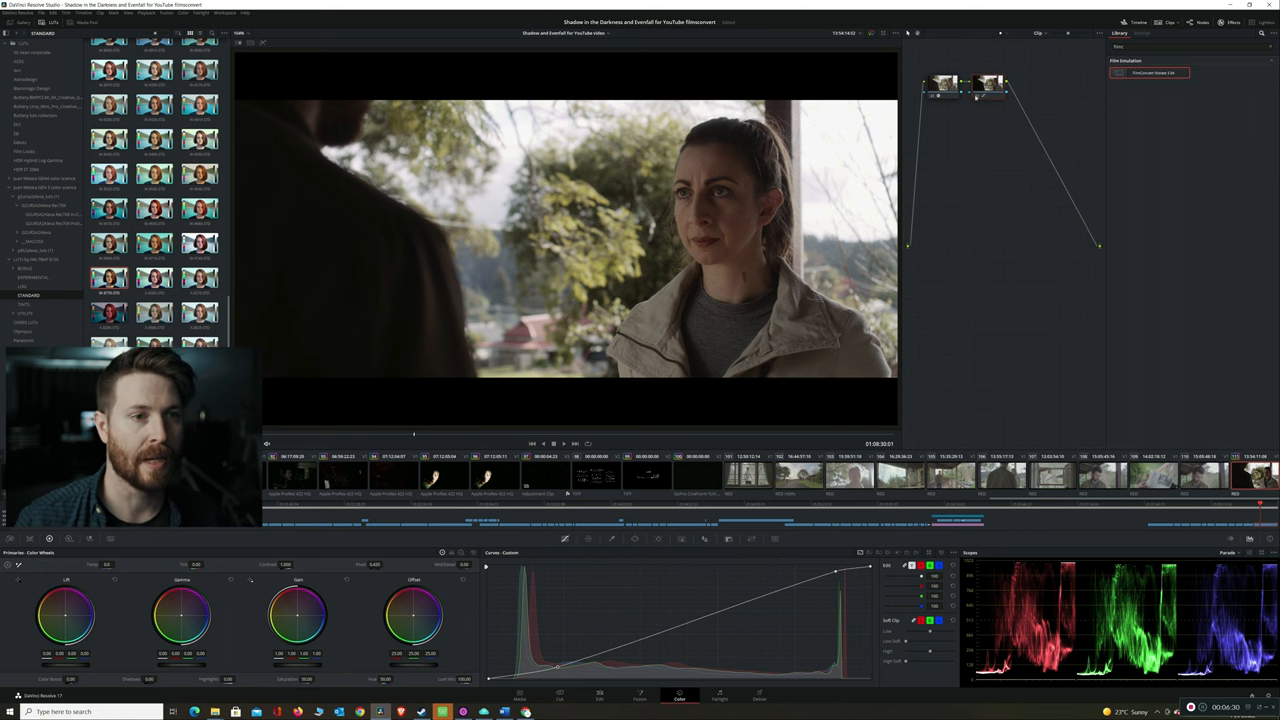
{"action": "left_click", "coordinate": [1144, 32]}
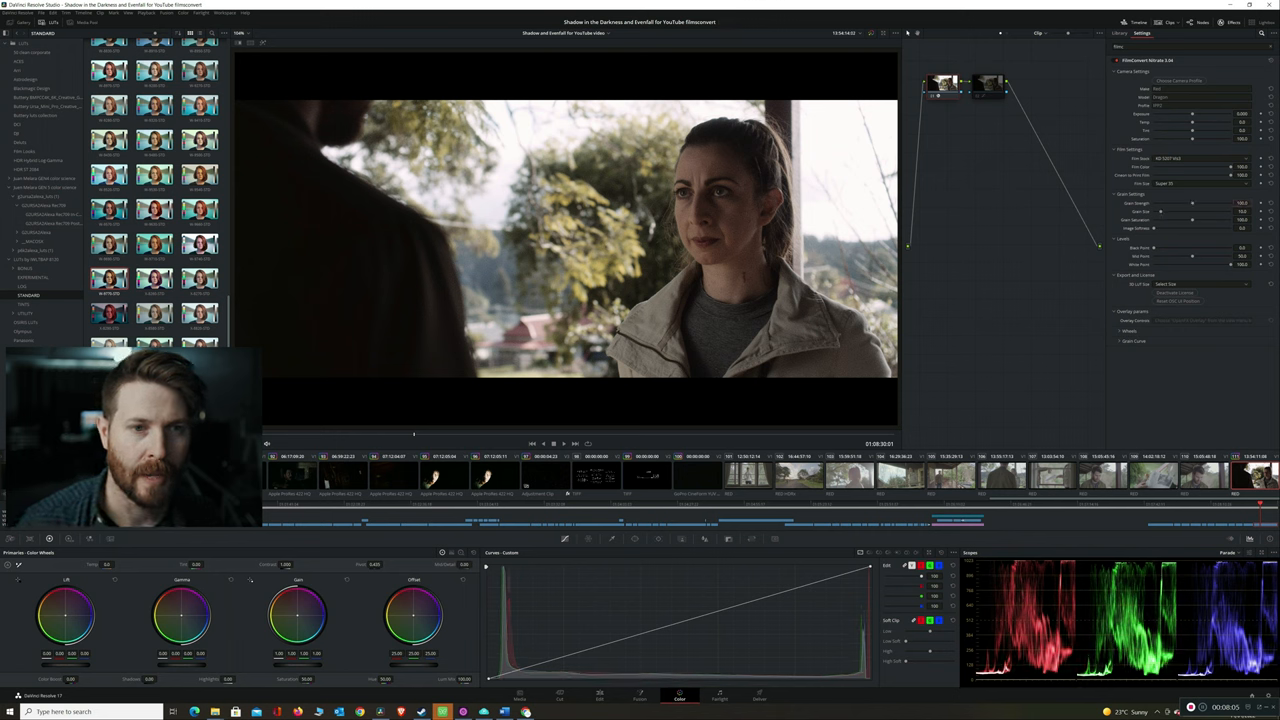
Enable FilmConvert's on-screen controls so its adjustment buttons overlay the viewer
{"action": "left_click", "coordinate": [1200, 184]}
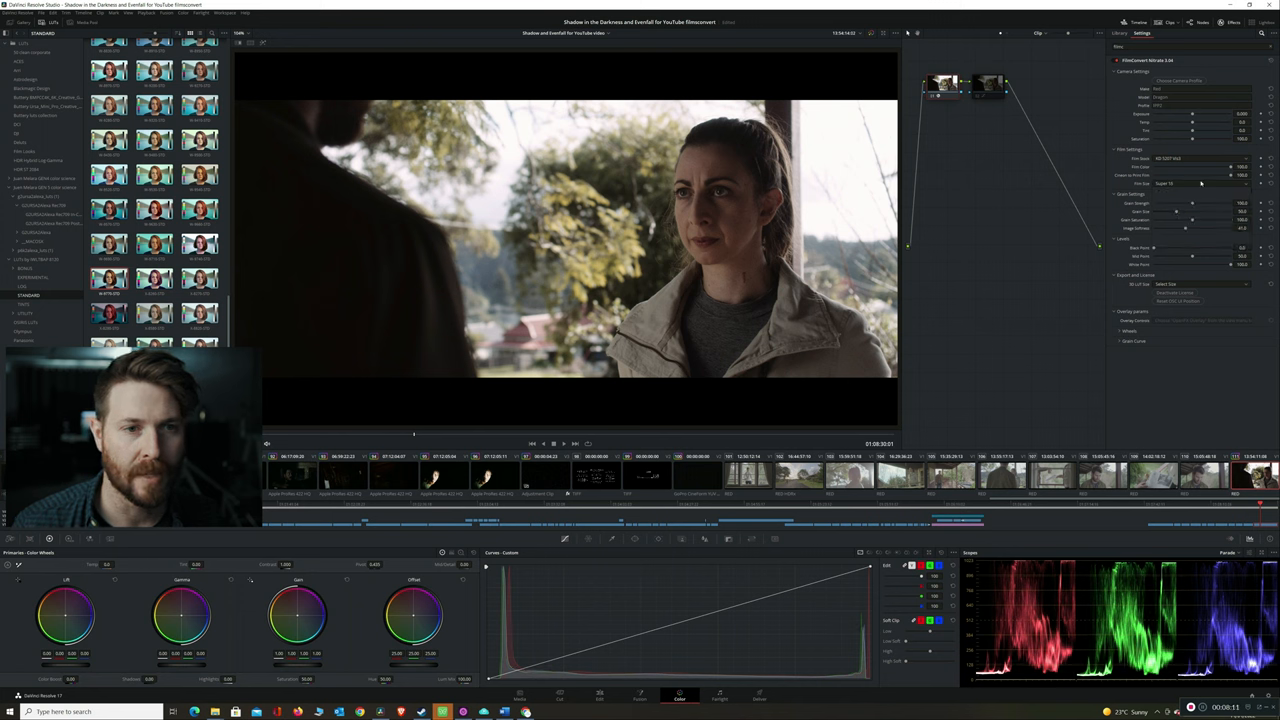
{"action": "left_click", "coordinate": [1200, 184]}
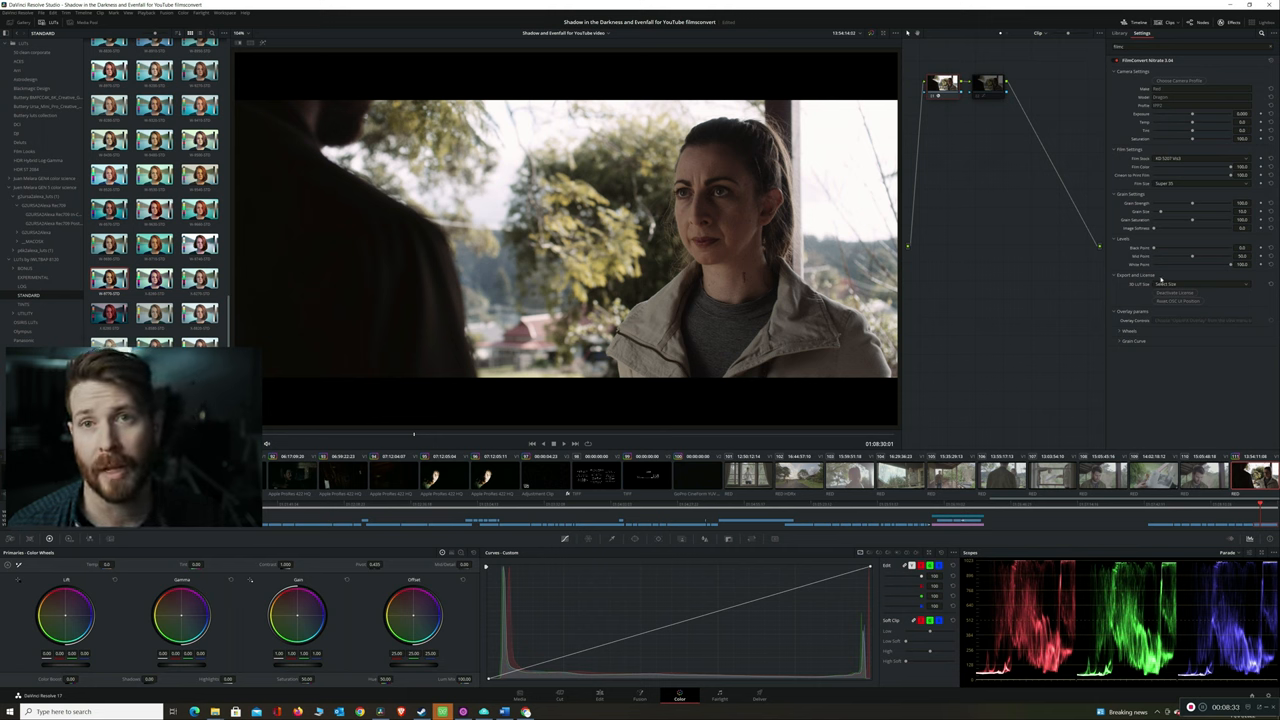
{"action": "left_click", "coordinate": [1200, 284]}
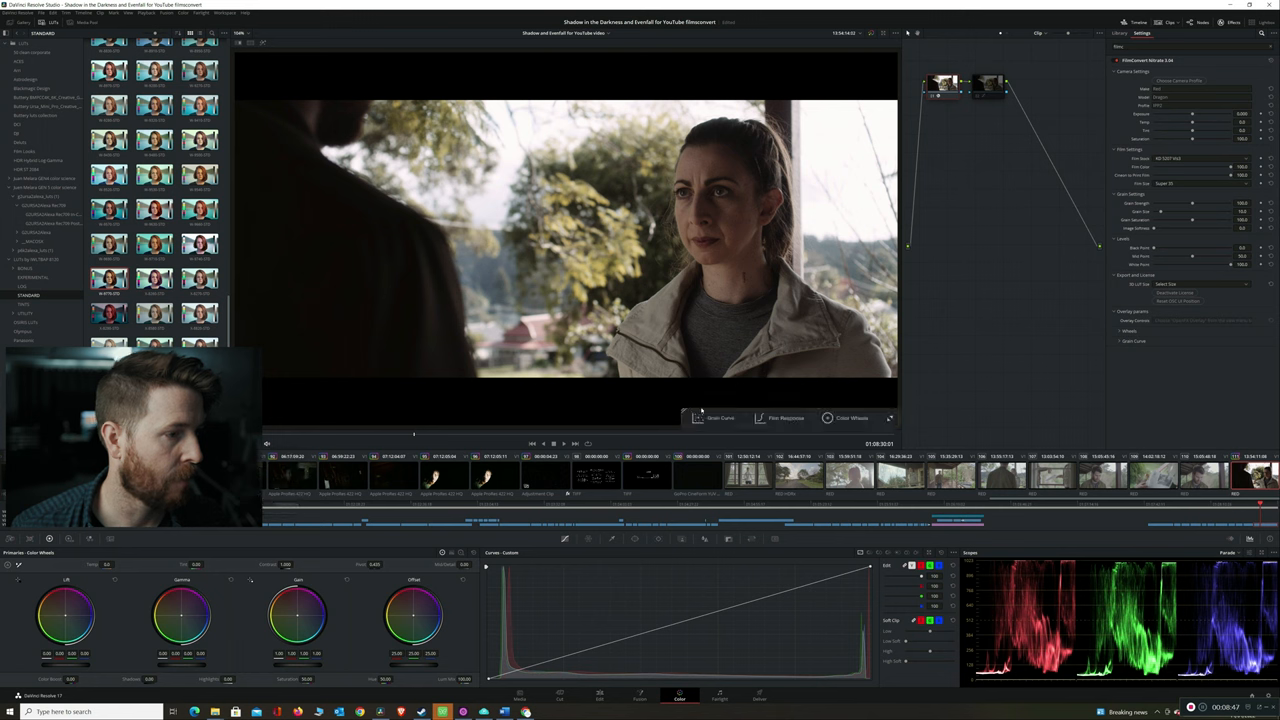
Switch through FilmConvert's overlay panels and settle on the Film Response curve
{"action": "left_click", "coordinate": [716, 418]}
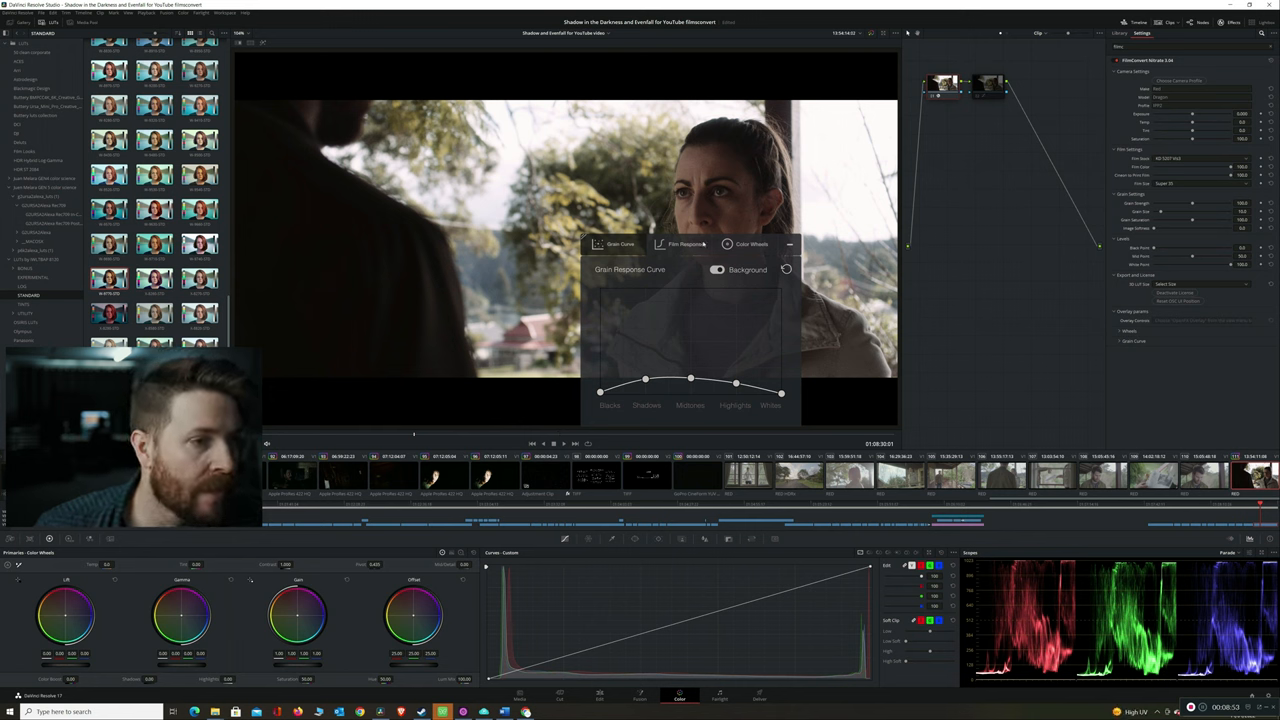
{"action": "left_click", "coordinate": [684, 244]}
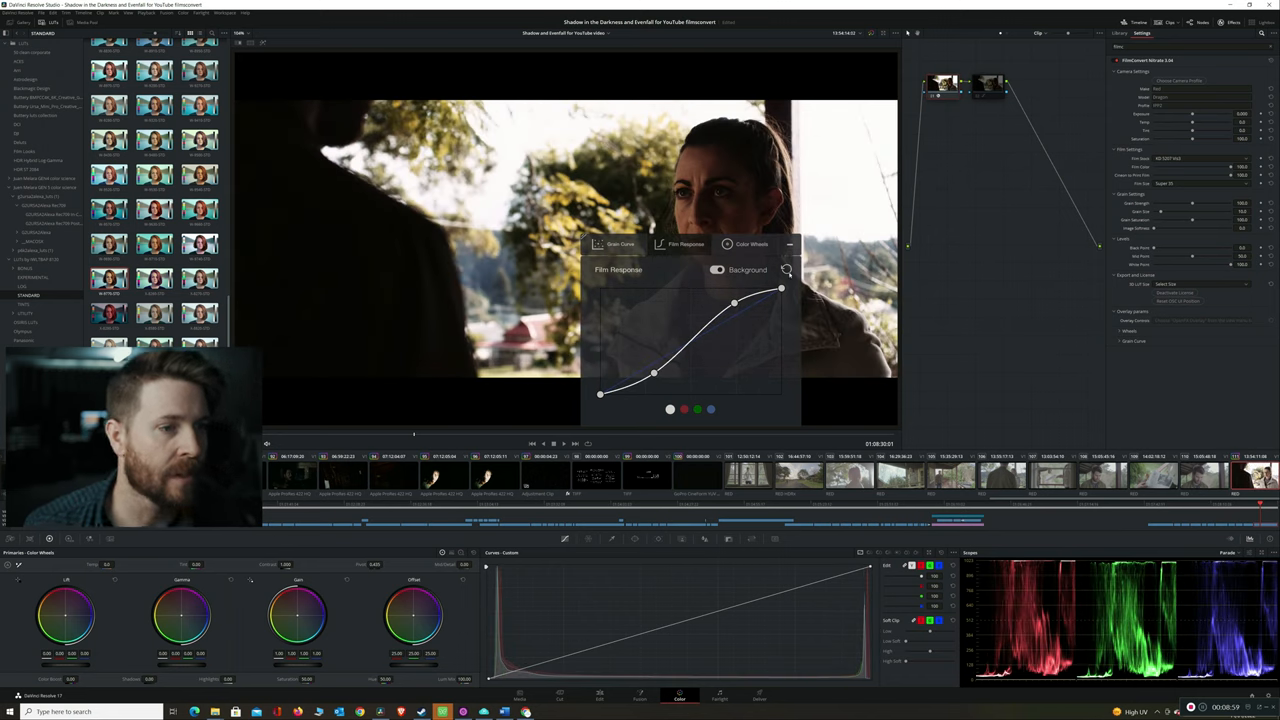
{"action": "left_click", "coordinate": [748, 244]}
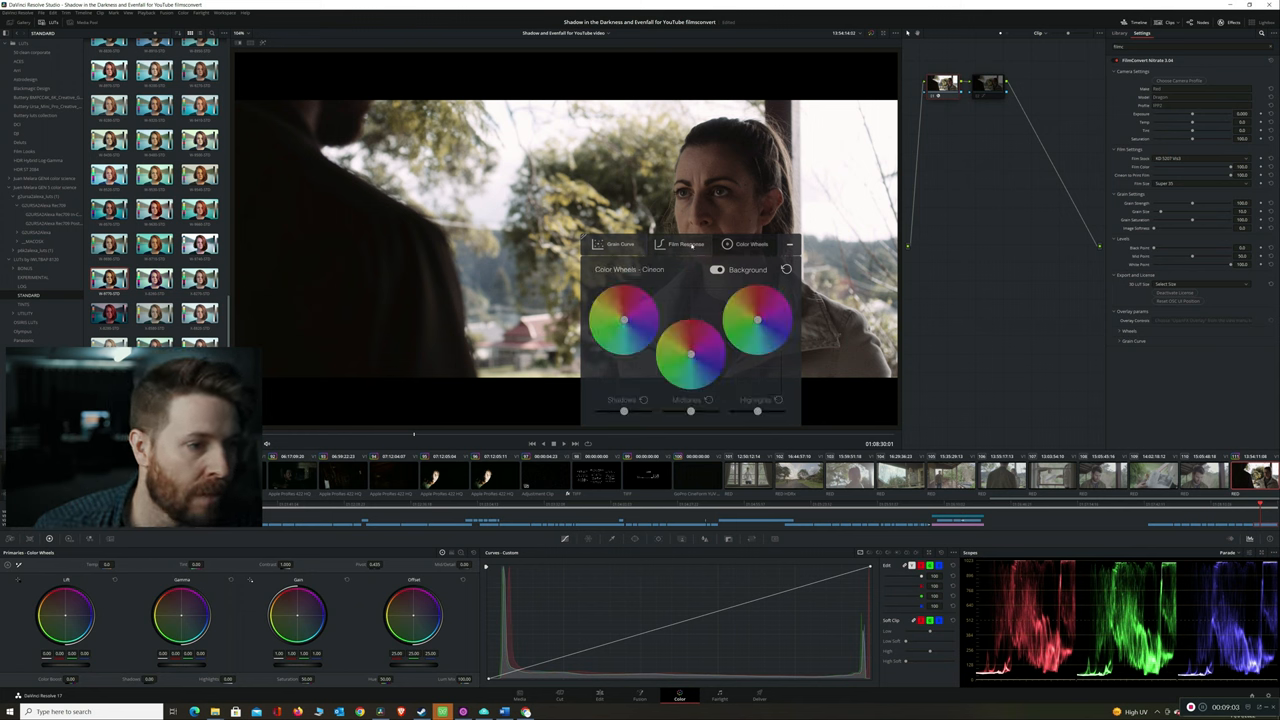
{"action": "left_click", "coordinate": [684, 244]}
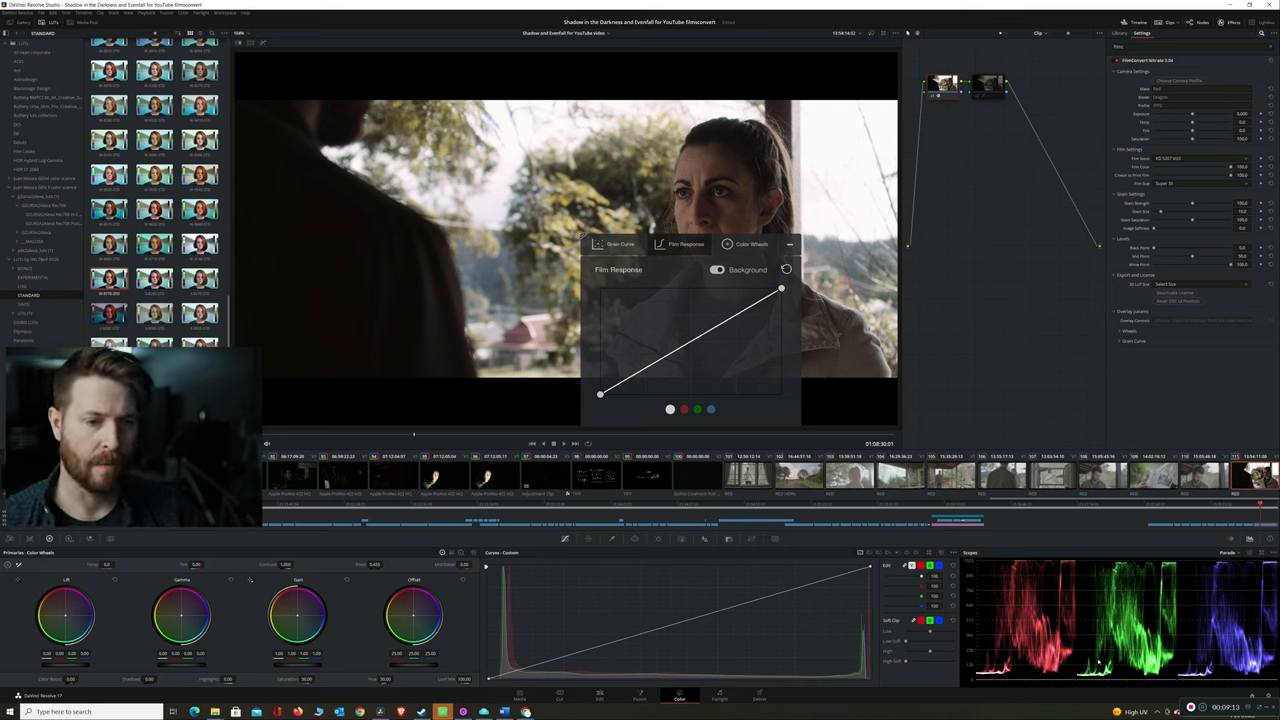
Shape the film response curve's shadow end, then leave it straightened
{"action": "left_click_drag", "start_coordinate": [600, 396], "coordinate": [620, 392]}
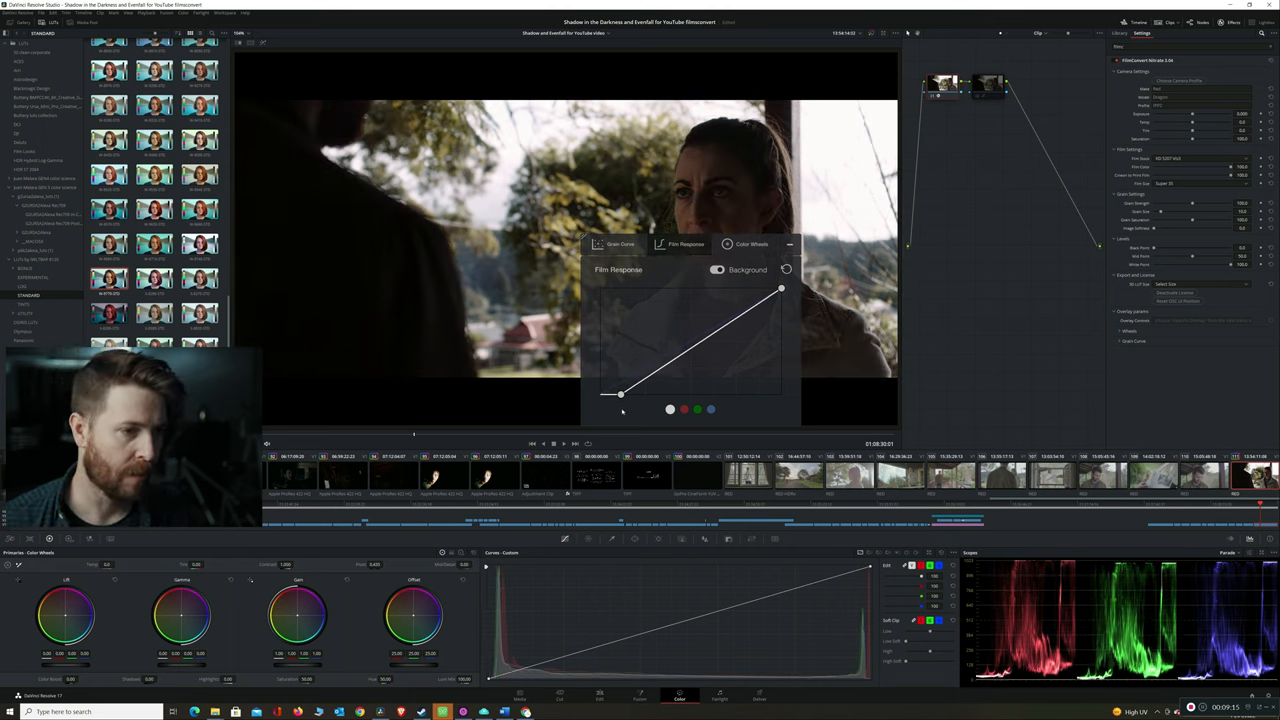
{"action": "left_click_drag", "start_coordinate": [620, 394], "coordinate": [600, 394]}
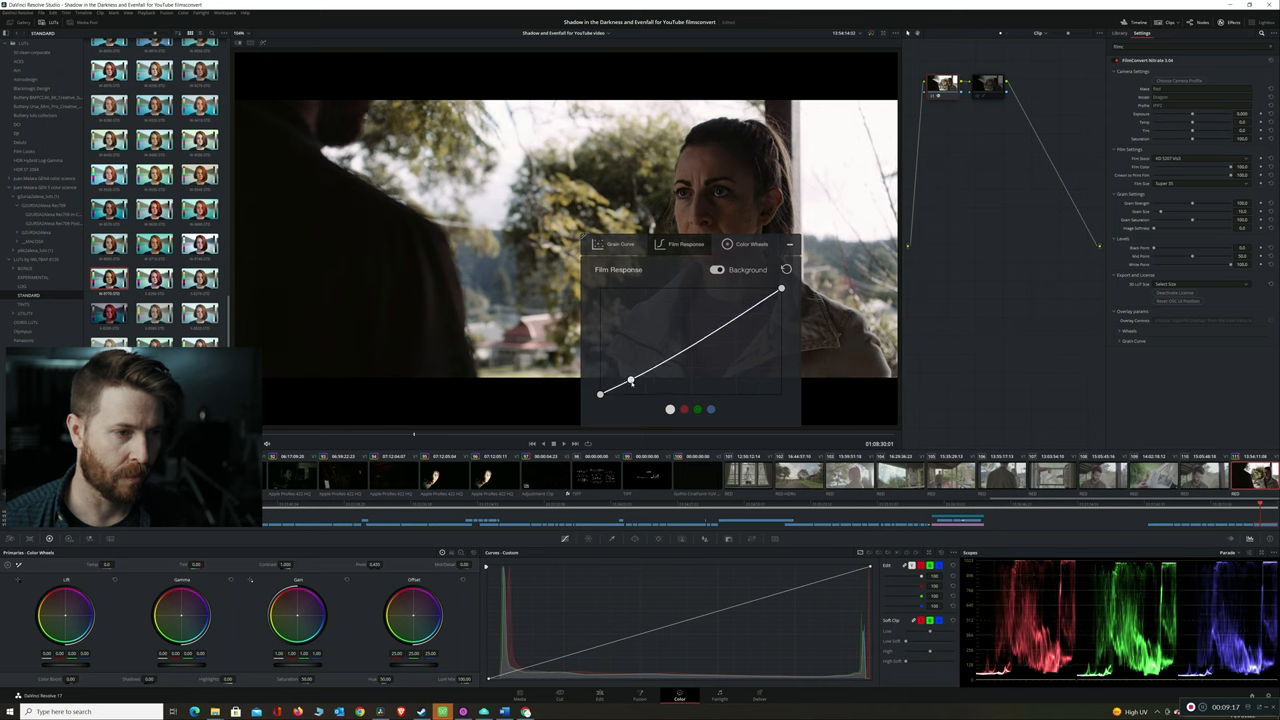
{"action": "left_click_drag", "start_coordinate": [630, 380], "coordinate": [632, 378]}
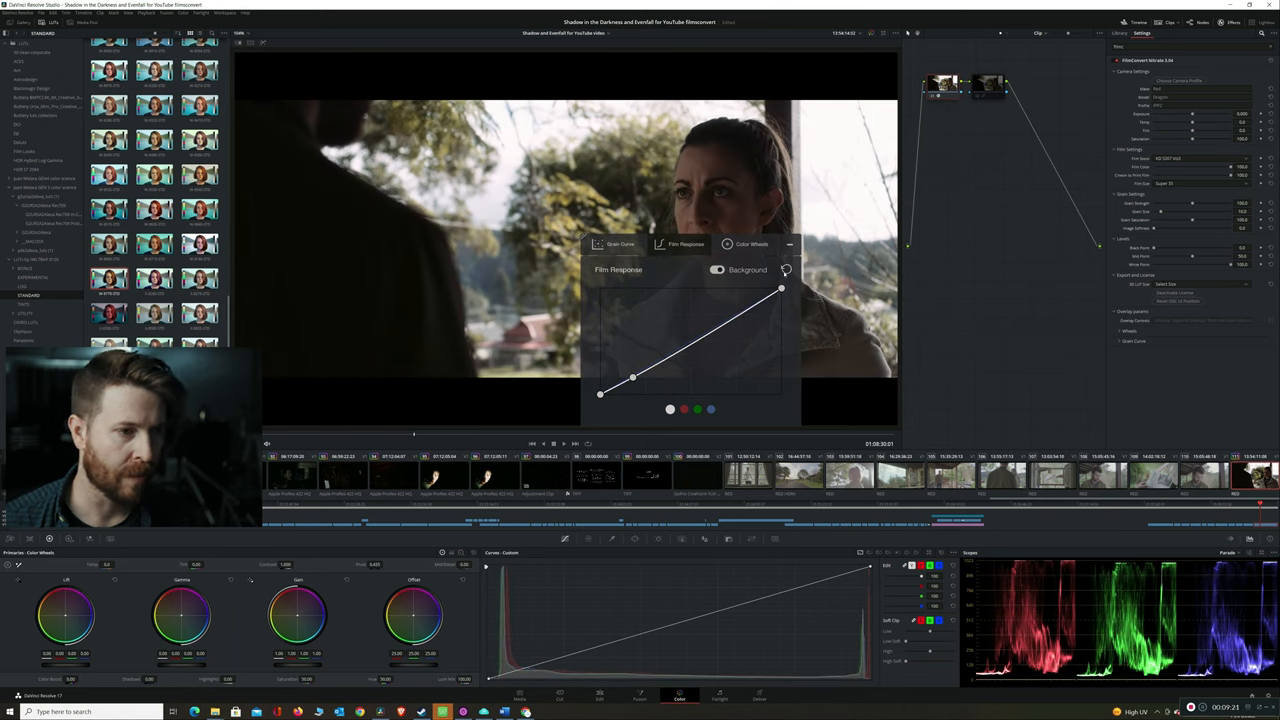
{"action": "left_click_drag", "start_coordinate": [632, 376], "coordinate": [608, 392]}
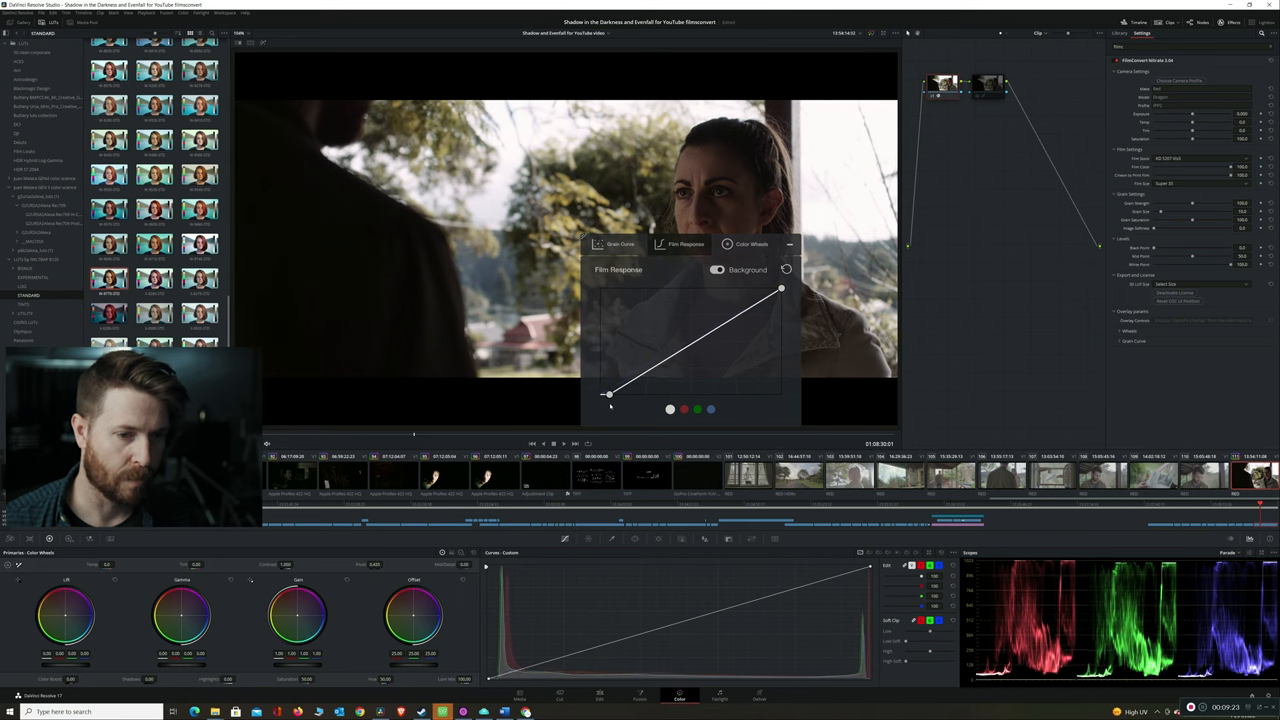
{"action": "left_click_drag", "start_coordinate": [608, 392], "coordinate": [624, 392]}
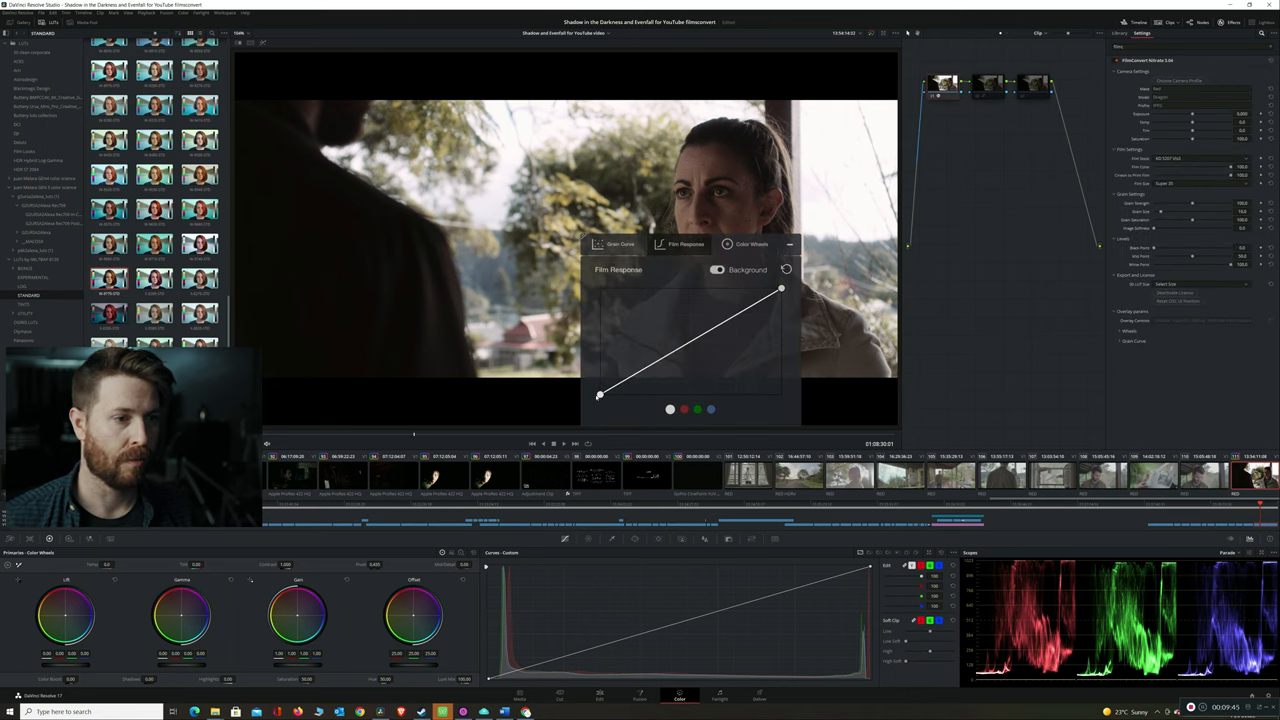
{"action": "left_click_drag", "start_coordinate": [600, 396], "coordinate": [616, 392]}
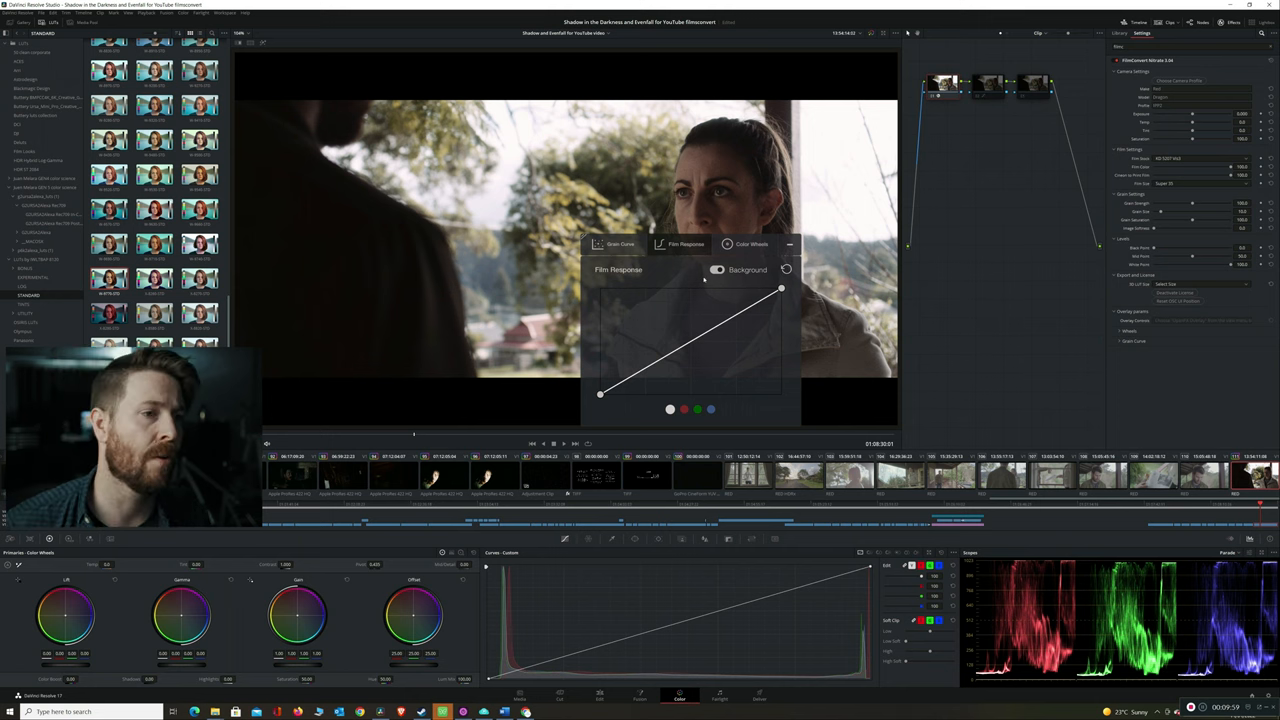
{"action": "left_click", "coordinate": [752, 244]}
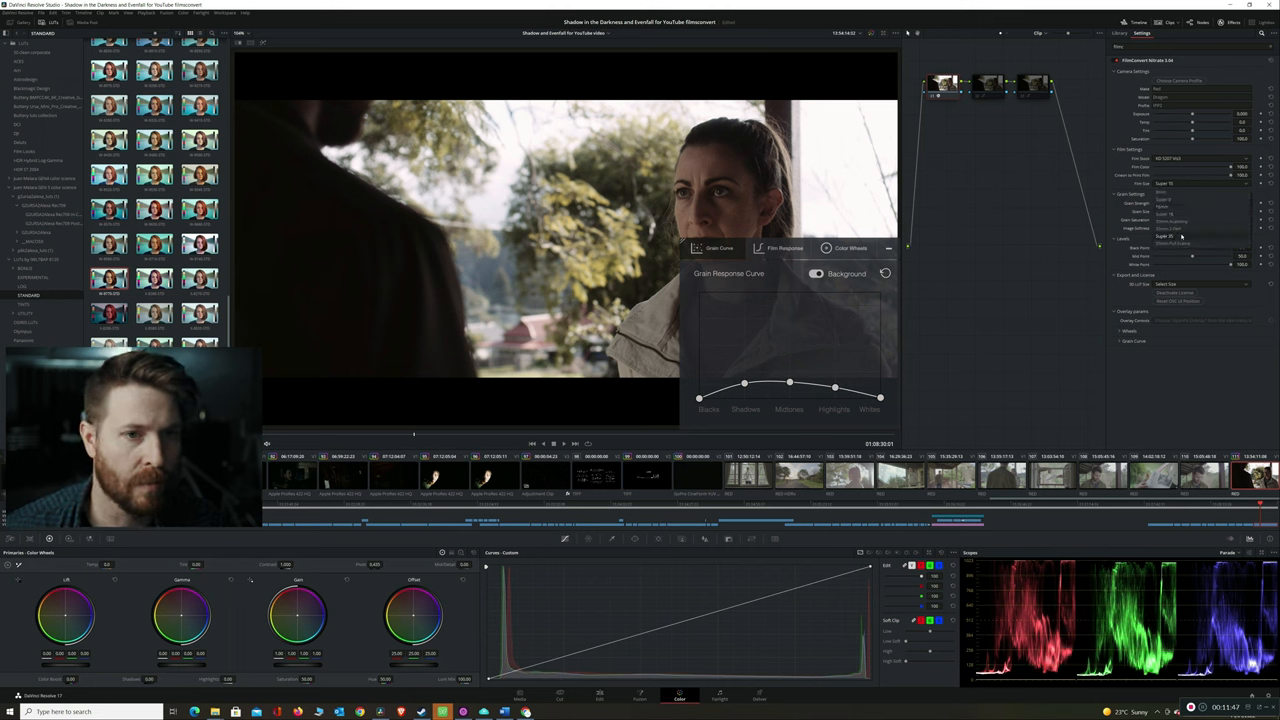
Show FilmConvert's Grain Response Curve over the interview clip
{"action": "left_click", "coordinate": [1200, 176]}
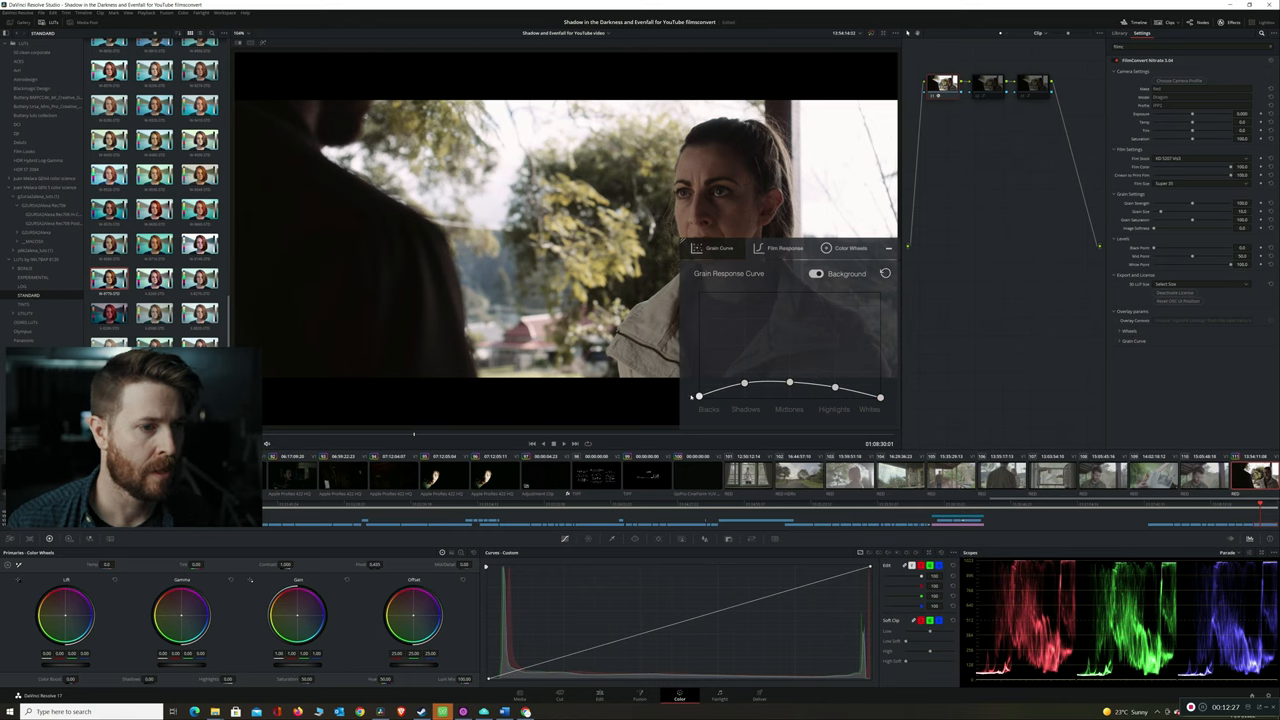
Lower grain response in the shadows and raise it toward the highlights
{"action": "left_click_drag", "start_coordinate": [700, 384], "coordinate": [700, 324]}
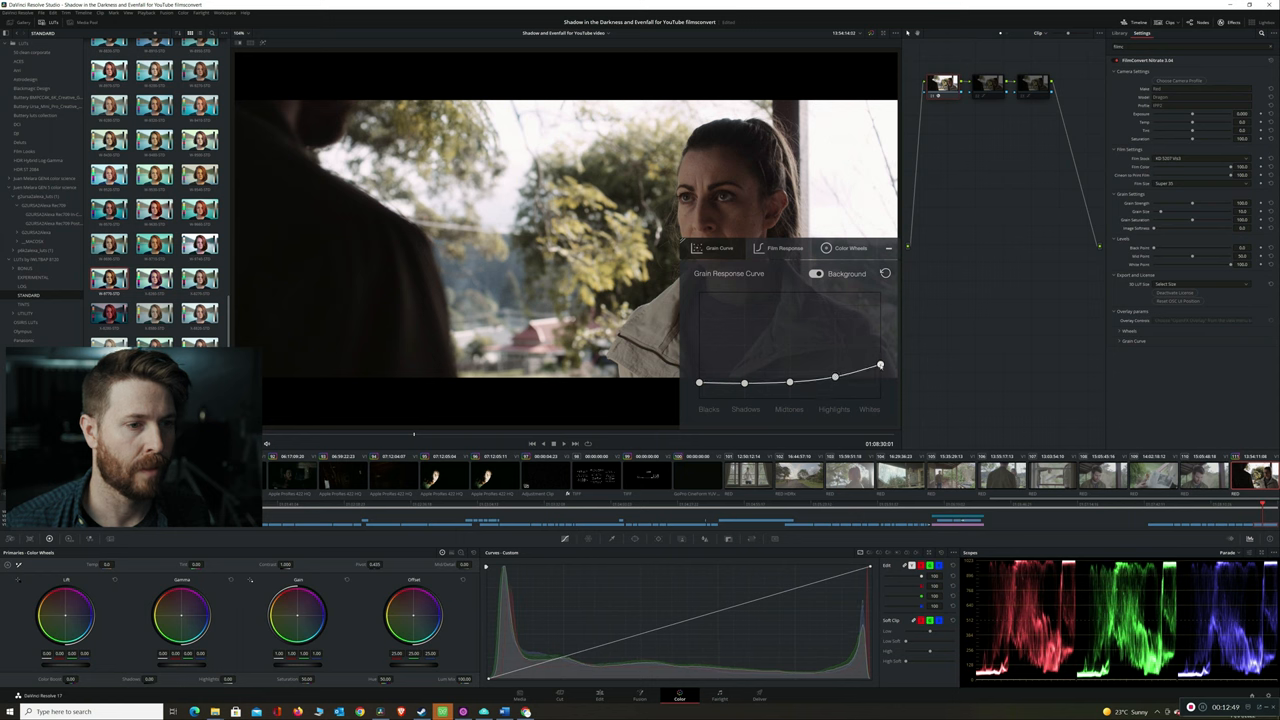
{"action": "left_click_drag", "start_coordinate": [880, 368], "coordinate": [836, 376]}
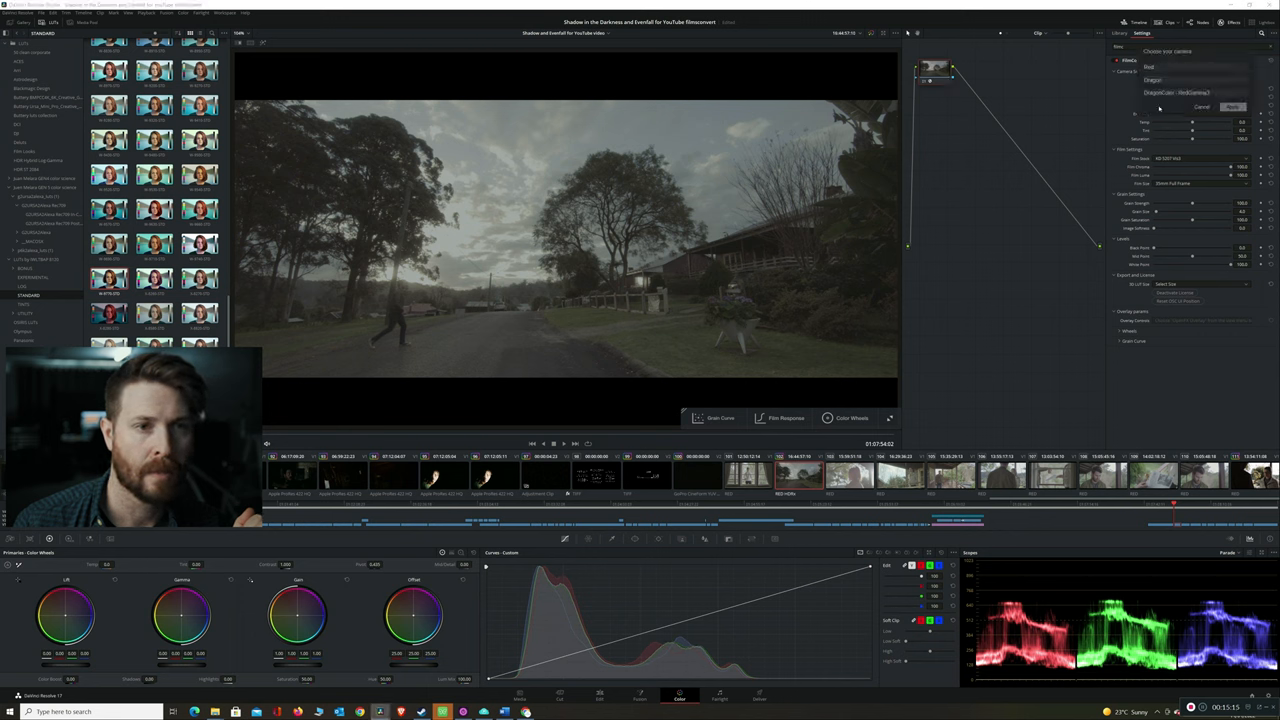
Adjust the FilmConvert node's settings for the suburban street shot
{"action": "left_click", "coordinate": [1196, 80]}
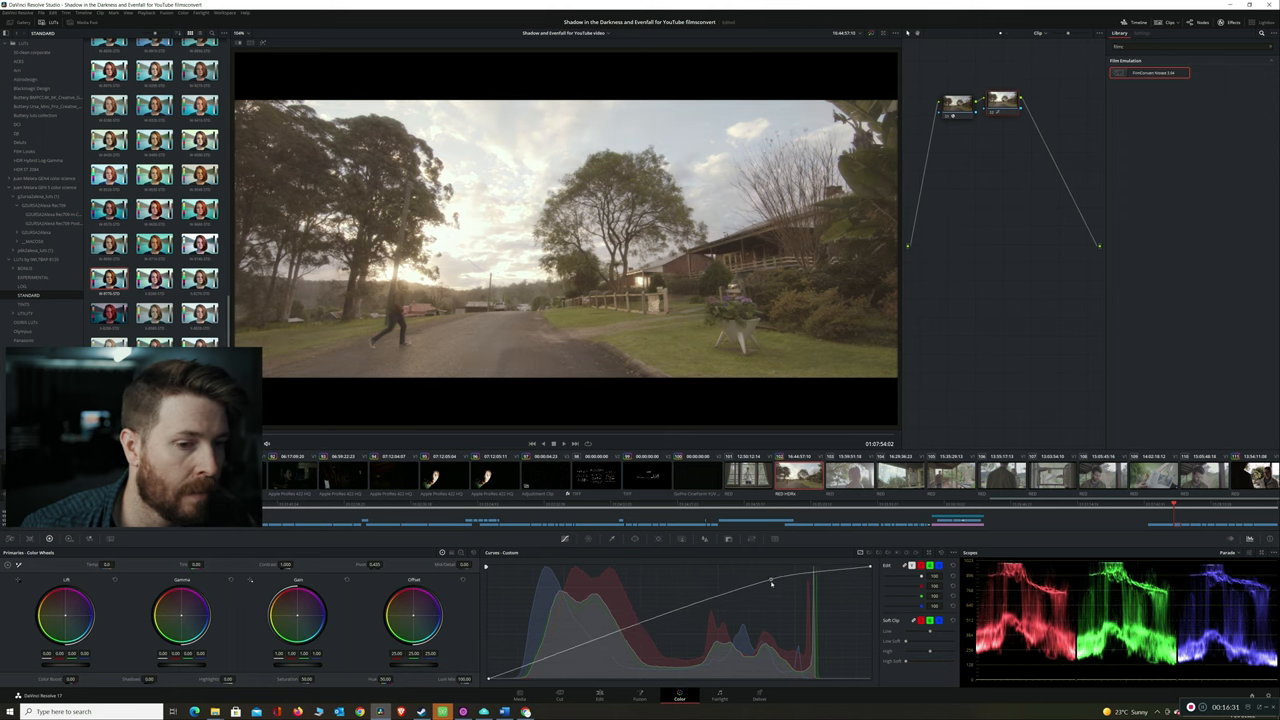
Raise the custom curve's highlights for a brighter, more contrasty street shot
{"action": "left_click_drag", "start_coordinate": [772, 582], "coordinate": [768, 578]}
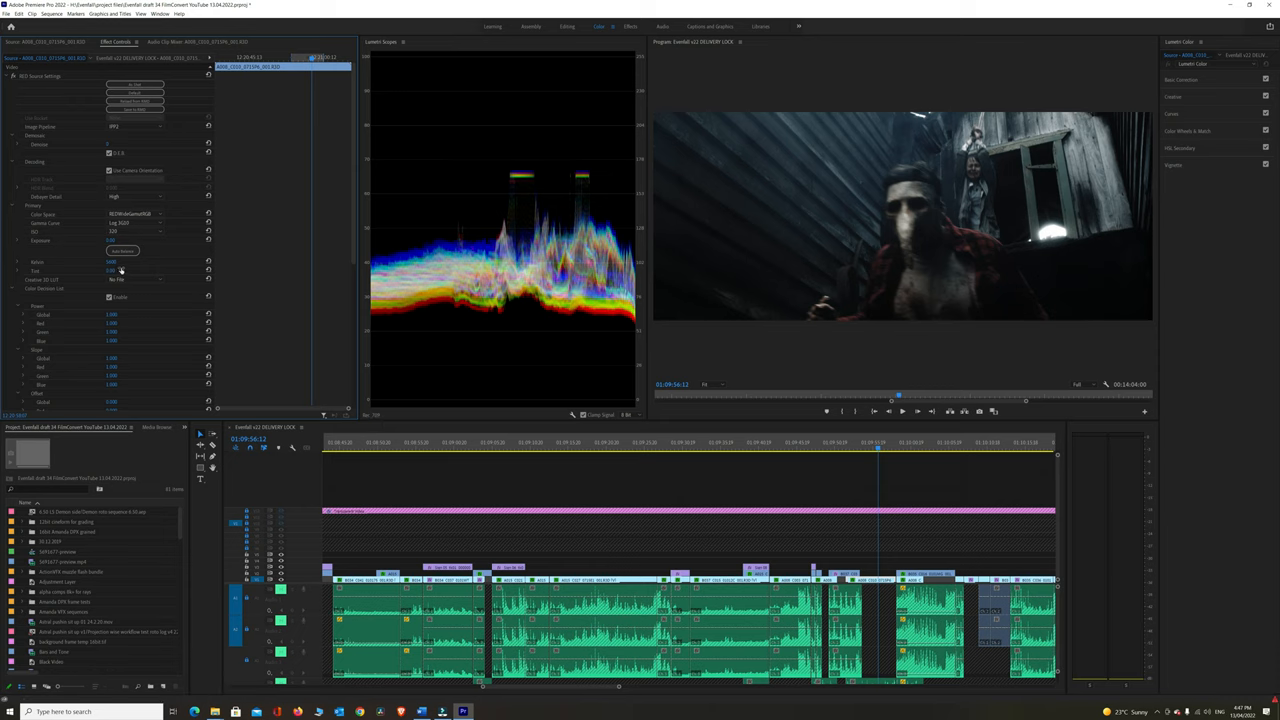
{"action": "mouse_move", "coordinate": [780, 414]}
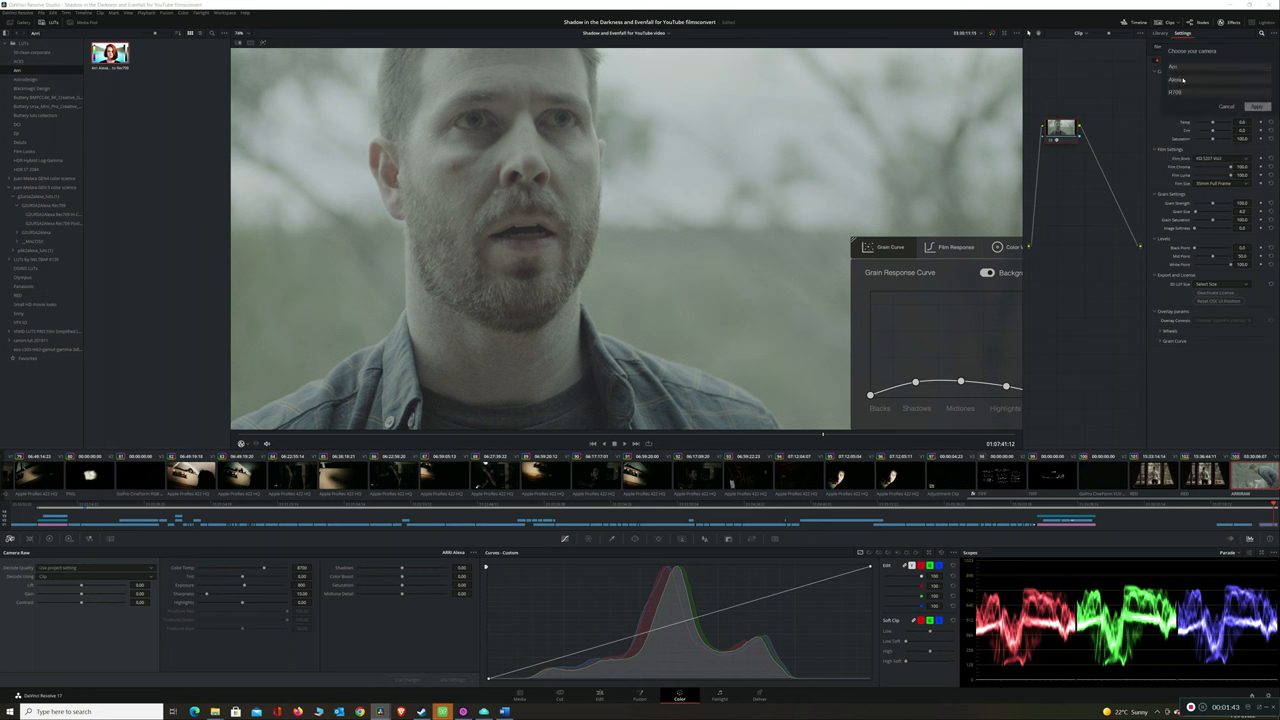
Show FilmConvert's Grain Response Curve for the bearded man close-up
{"action": "left_click", "coordinate": [1172, 80]}
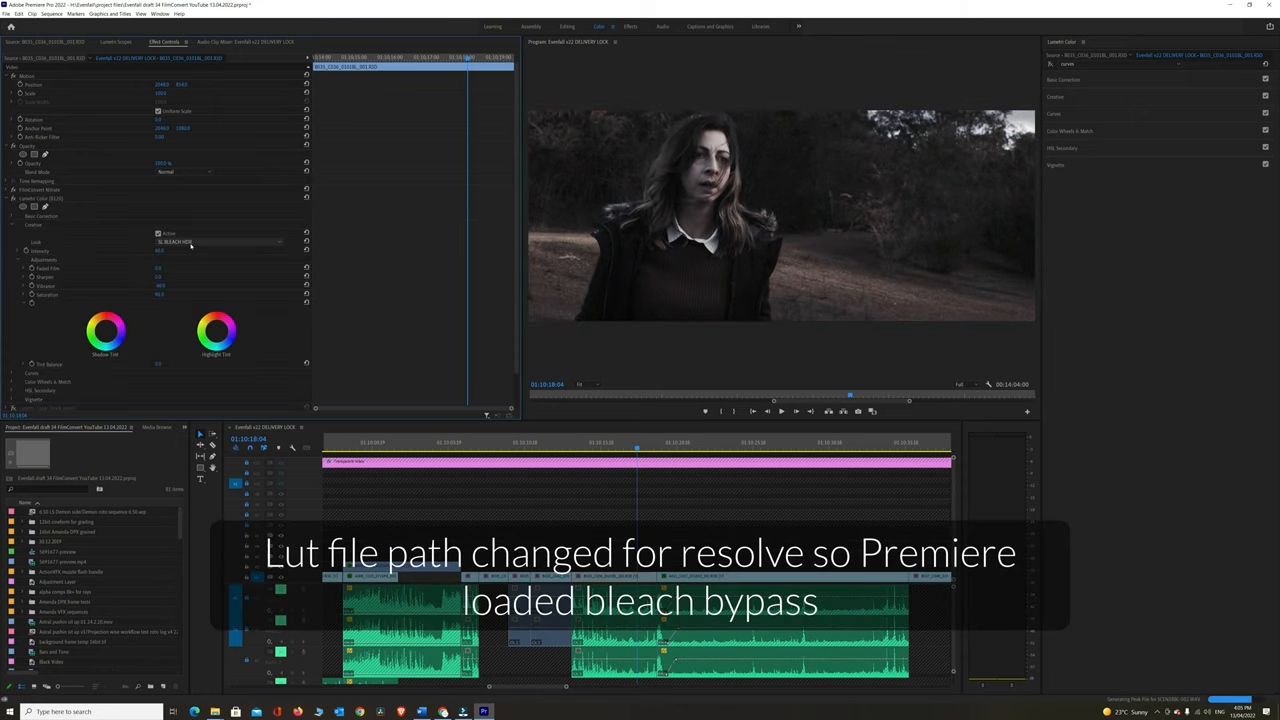
Switch to Premiere Pro showing the woman-in-the-field shot with its creative look
{"action": "left_click", "coordinate": [8, 206]}
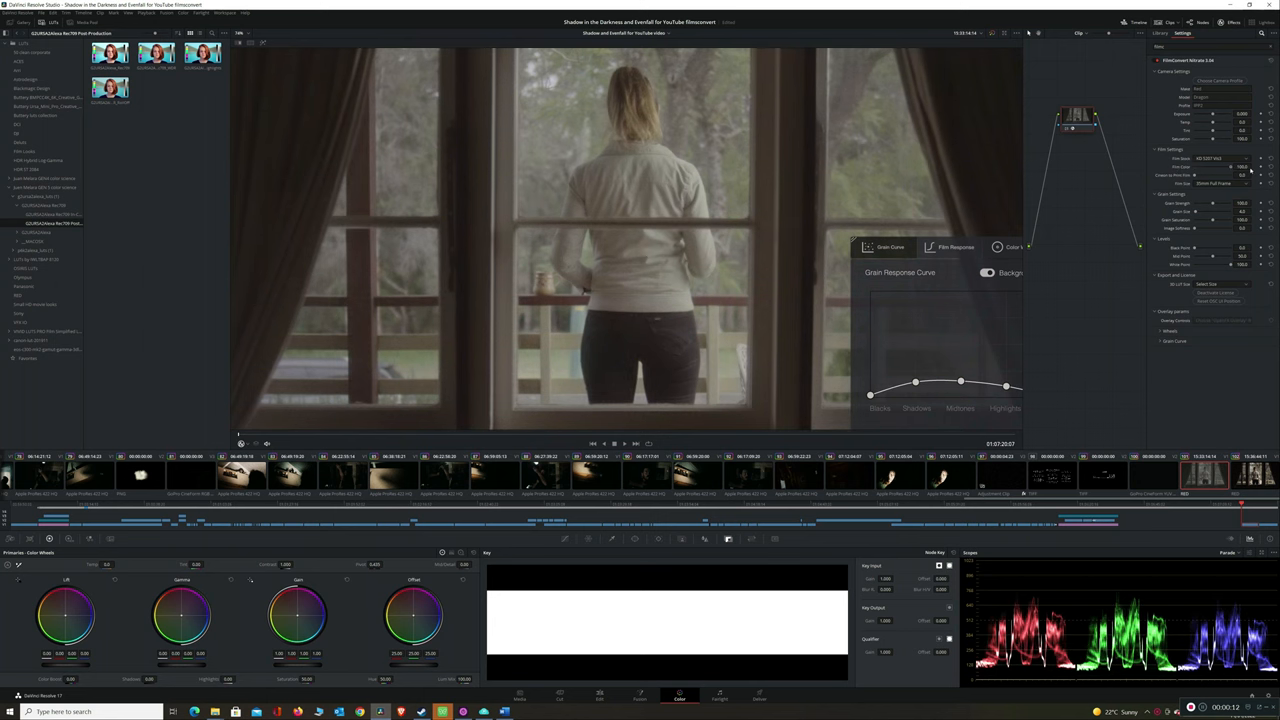
Show FilmConvert Nitrate's grain response curve for the woman-at-window shot in Resolve
{"action": "left_click_drag", "start_coordinate": [1240, 176], "coordinate": [1248, 172]}
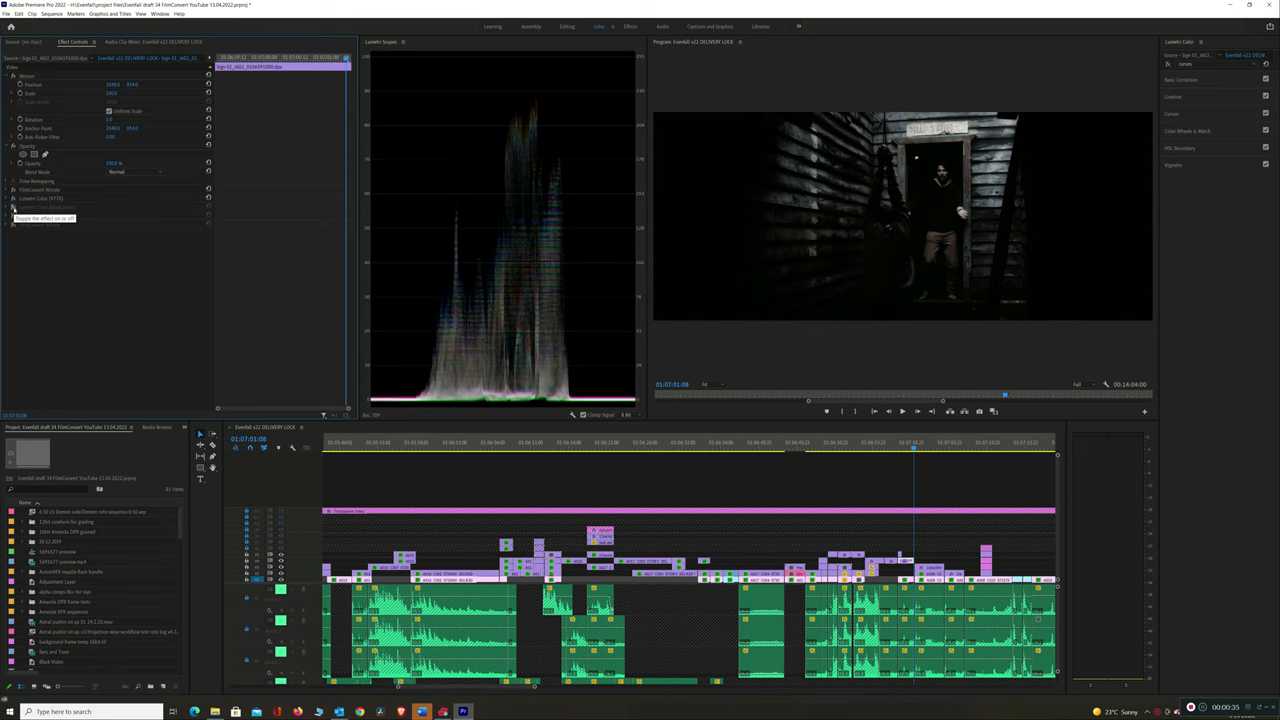
Expand the FilmConvert Nitrate effect on the barn-doorway clip to show its grain settings
{"action": "left_click", "coordinate": [16, 206]}
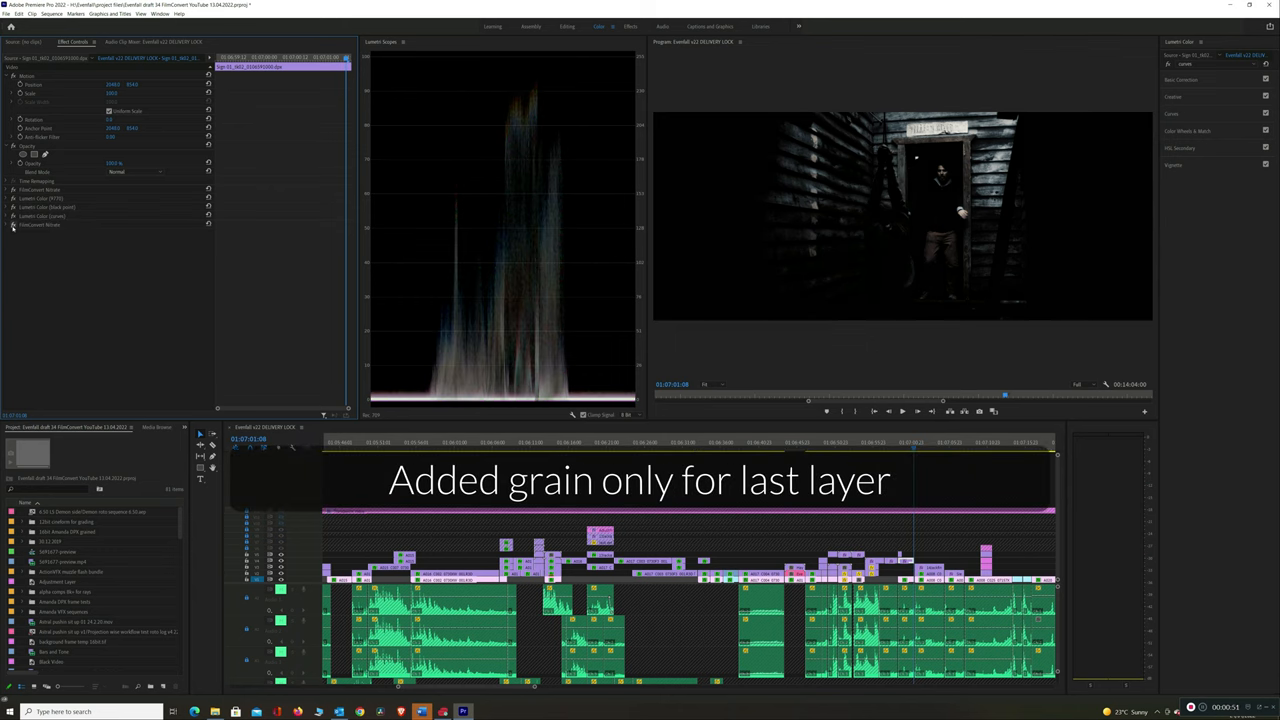
{"action": "left_click", "coordinate": [6, 224]}
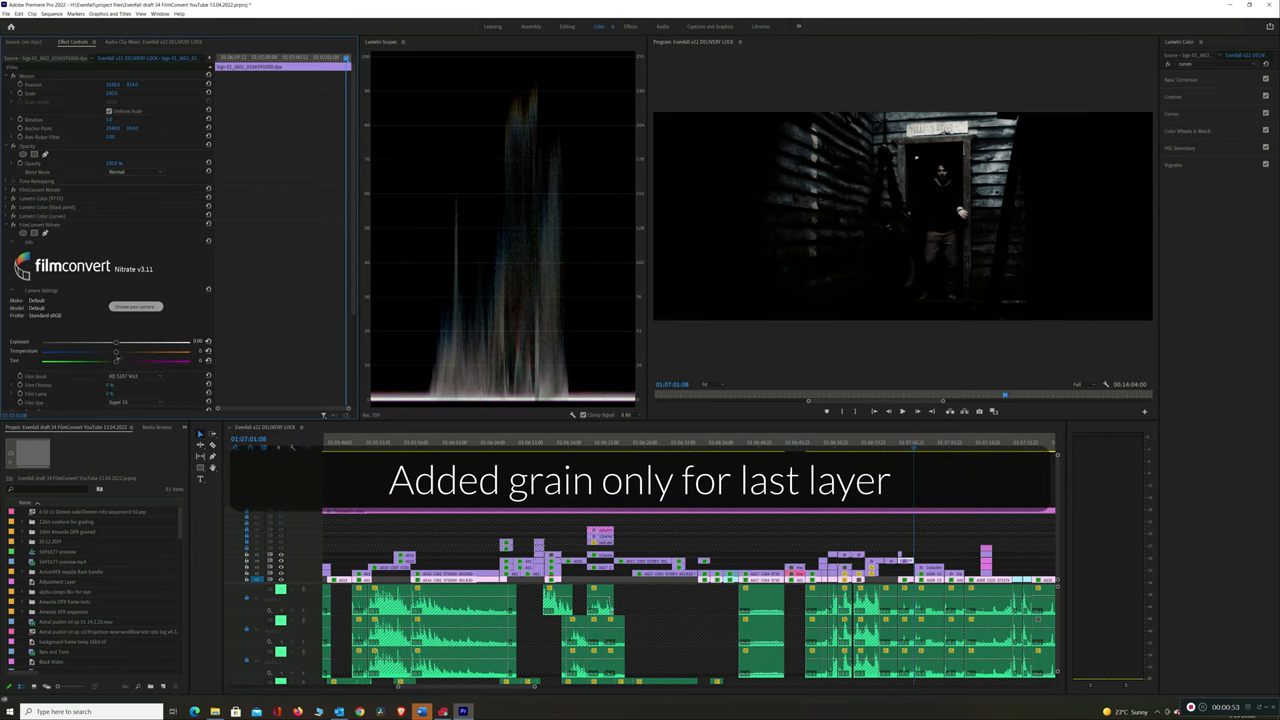